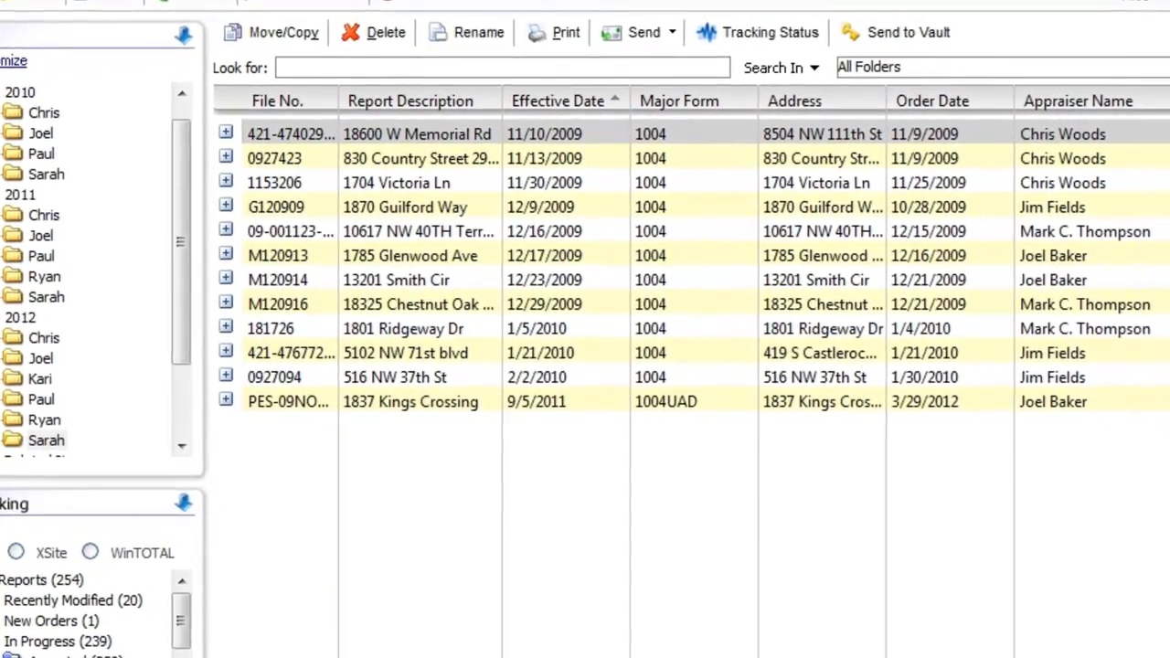
Step: Add the Address, Order Date and Total Due fields to the report list's displayed columns and apply
{"action": "left_click", "coordinate": [410, 101]}
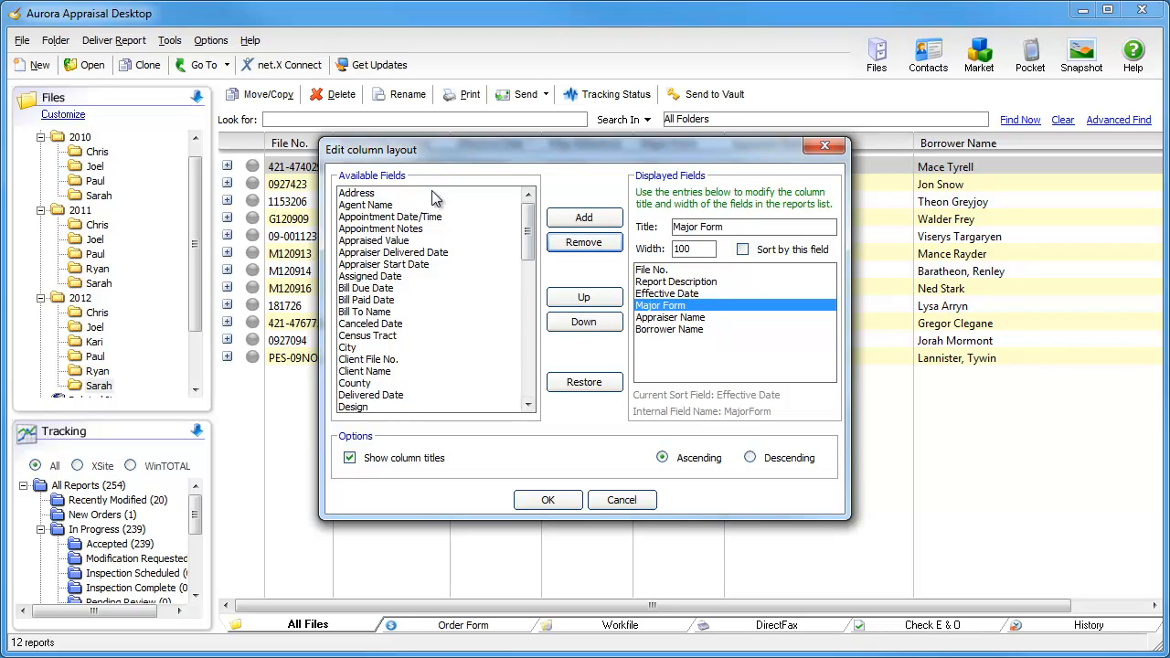
{"action": "left_click", "coordinate": [583, 217]}
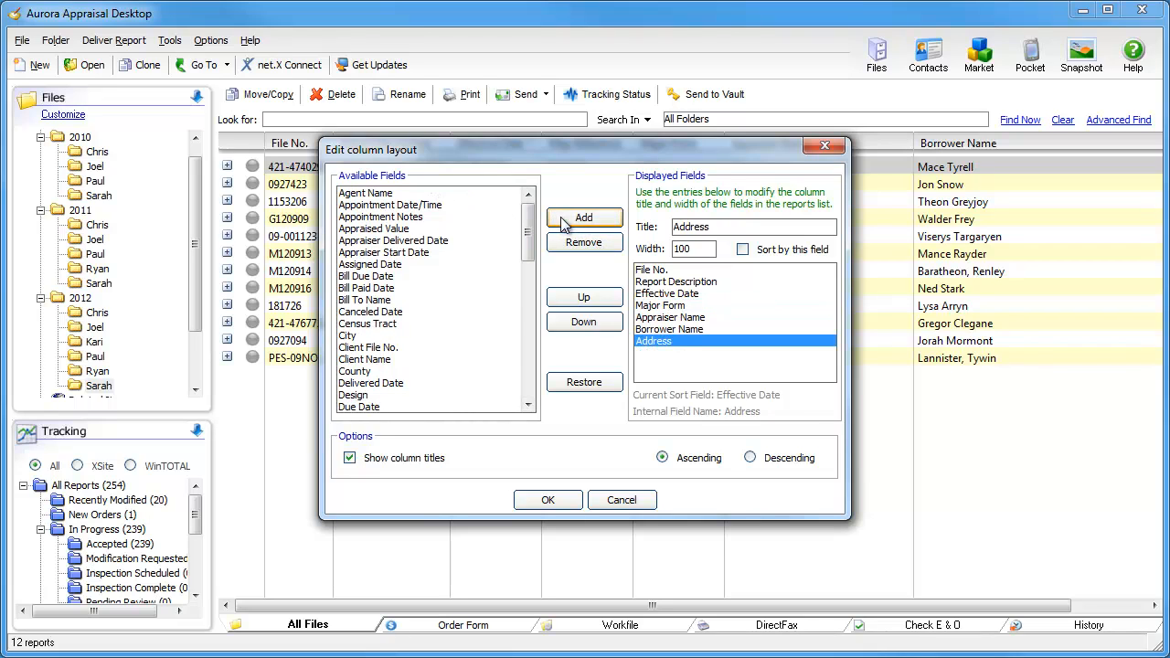
{"action": "scroll", "scroll_direction": "down", "scroll_amount": 3}
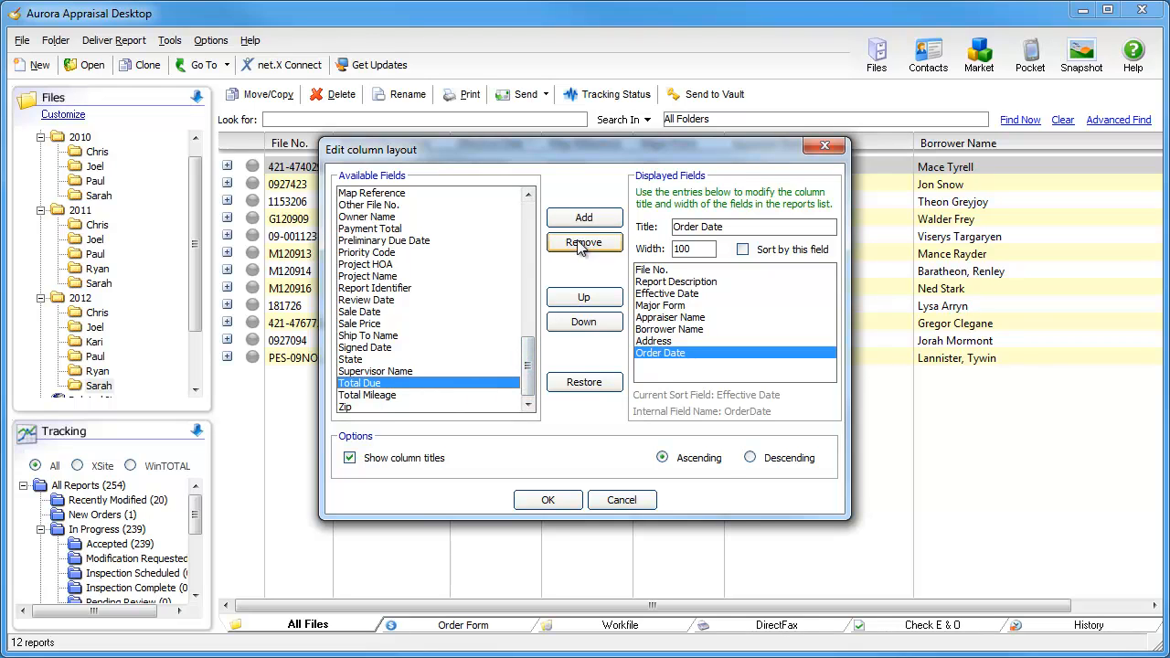
{"action": "left_click", "coordinate": [584, 217]}
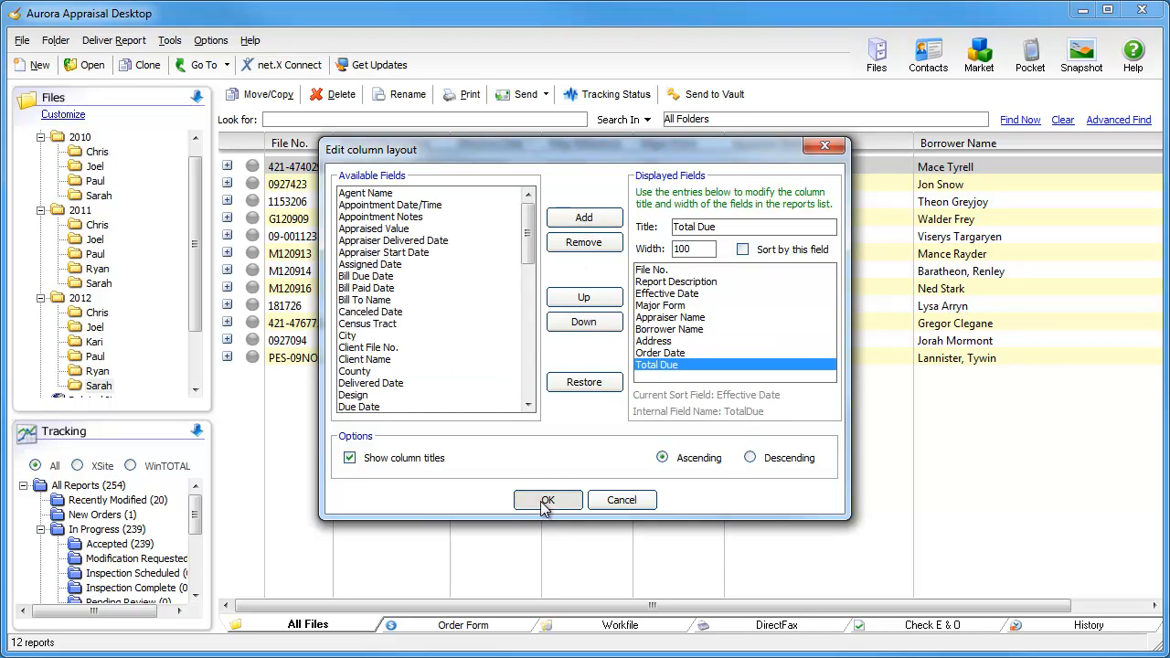
{"action": "left_click", "coordinate": [548, 500]}
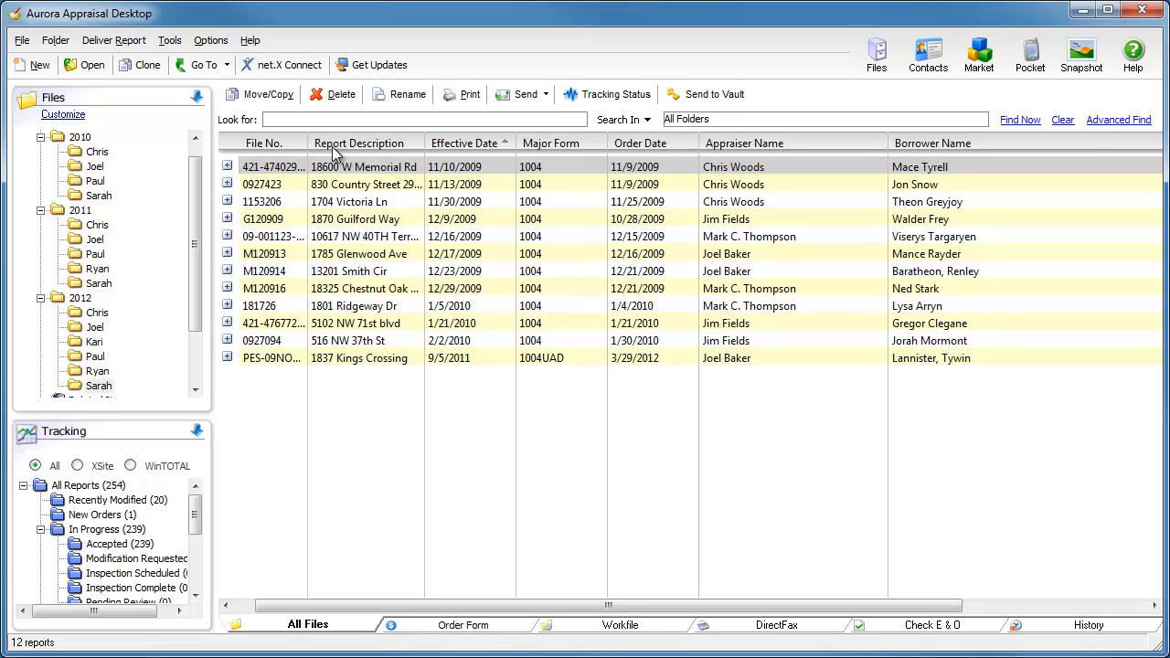
{"action": "mouse_move", "coordinate": [407, 167]}
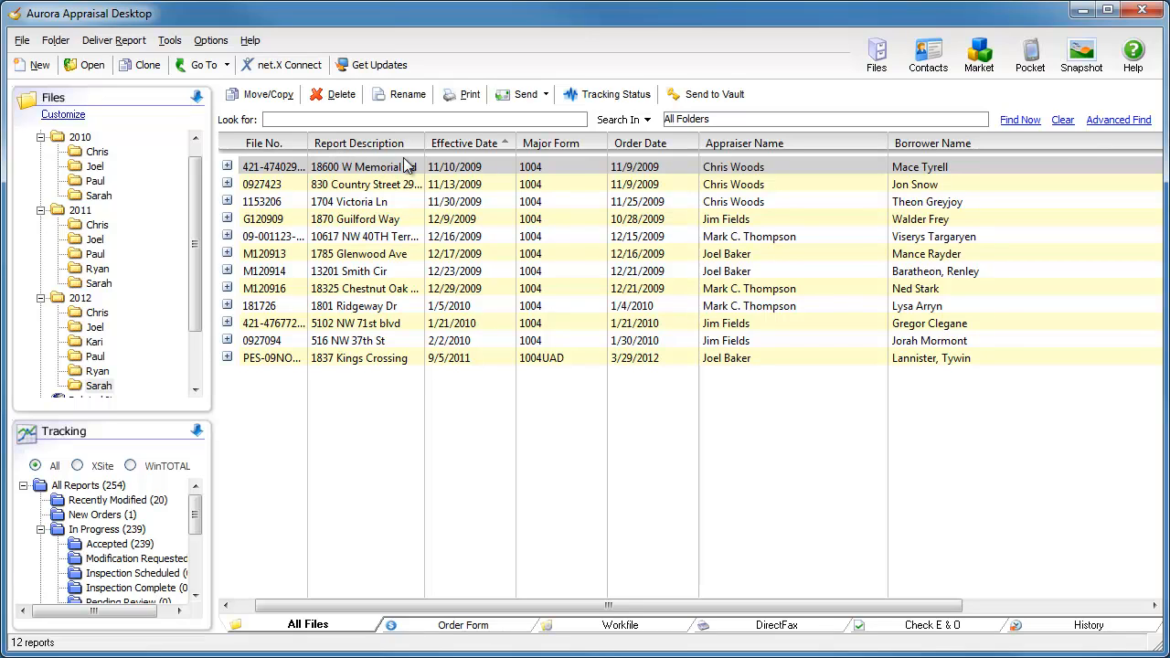
{"action": "left_click", "coordinate": [464, 143]}
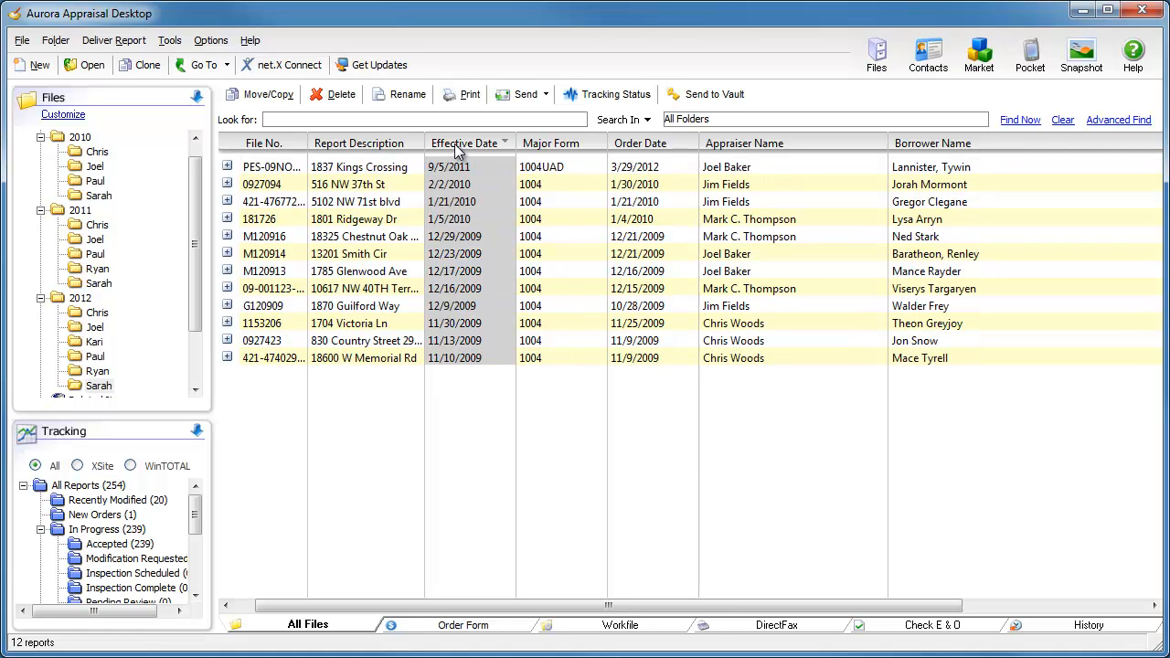
{"action": "left_click", "coordinate": [469, 142]}
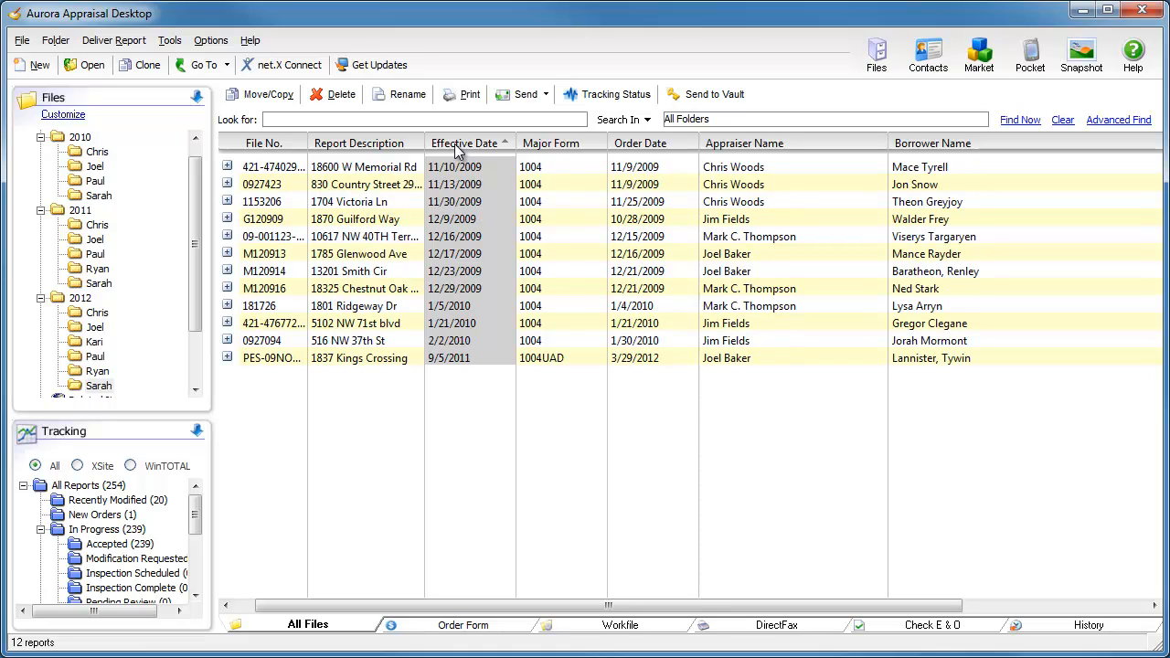
{"action": "scroll", "scroll_direction": "right", "scroll_amount": 3}
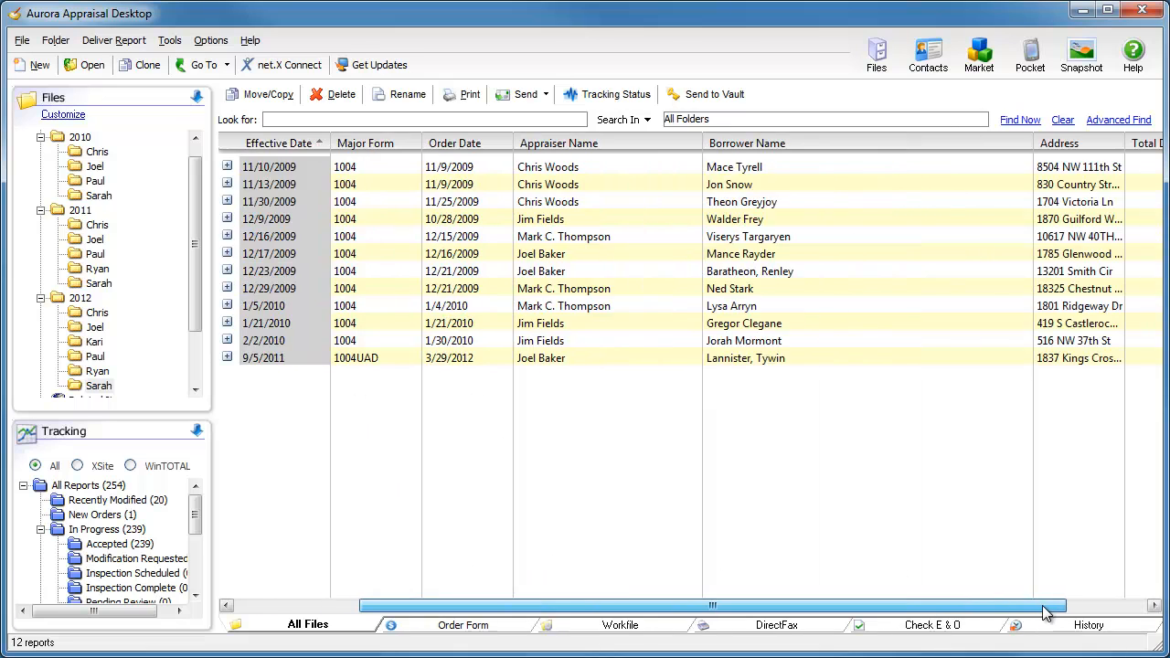